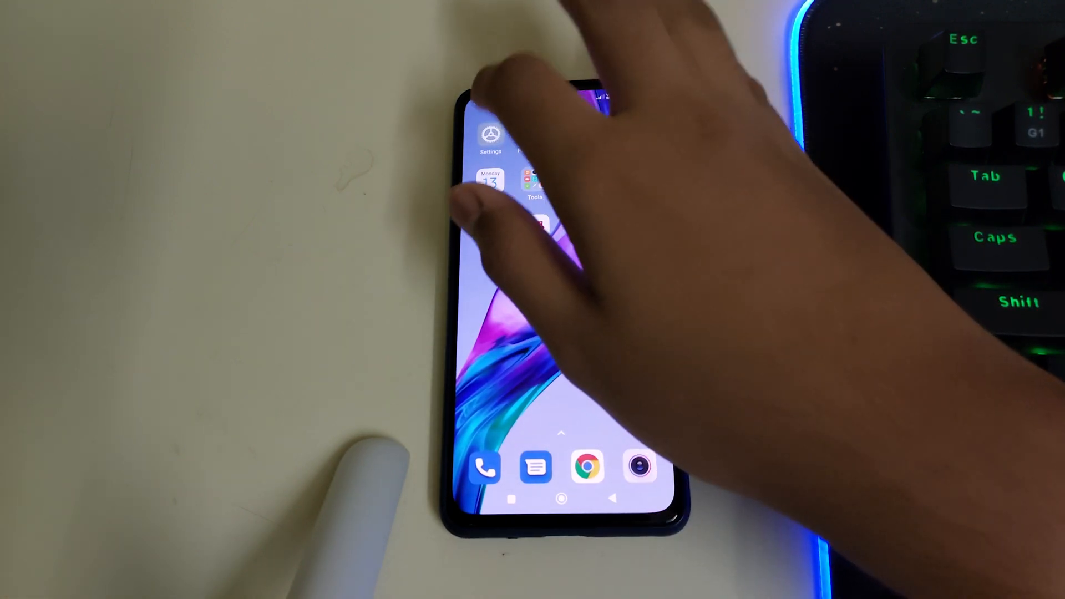
Check About phone showing Mi 11X on MIUI Global 13.0.6 Stable, then return to the settings list
click(491, 133)
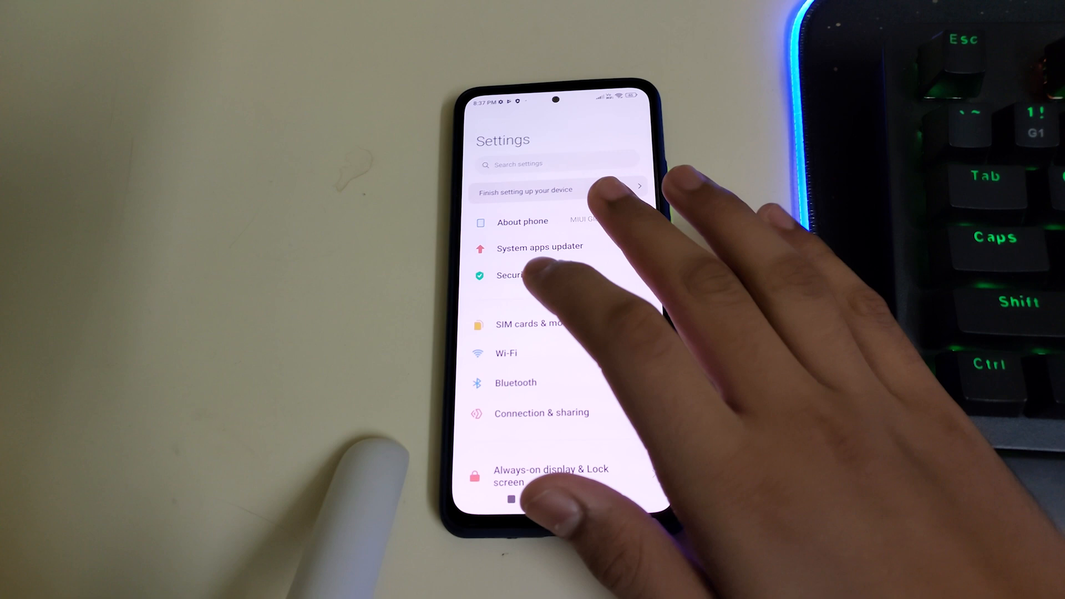
click(522, 221)
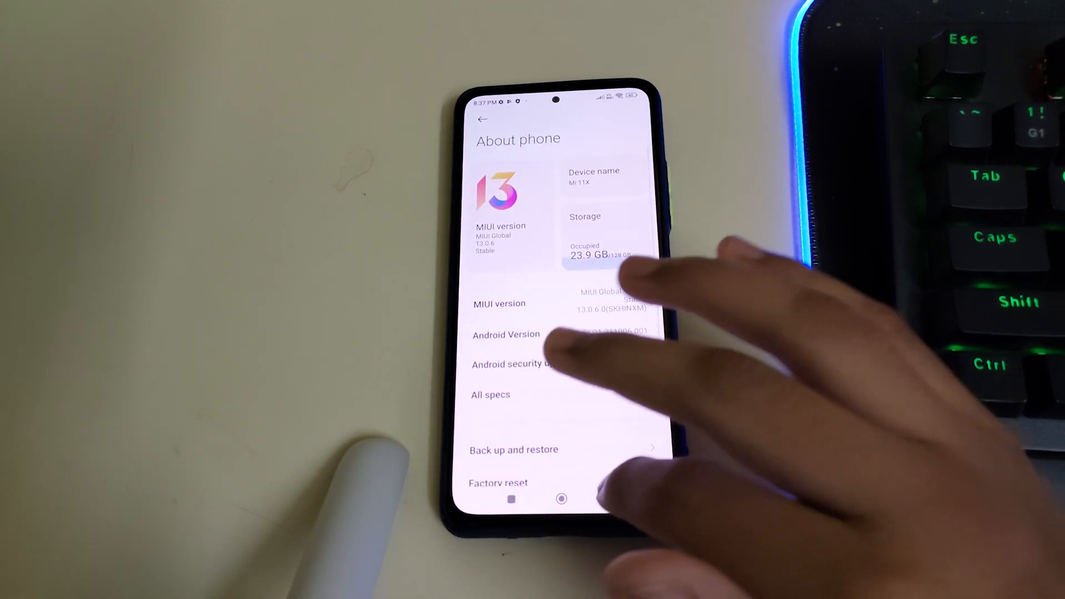
click(483, 118)
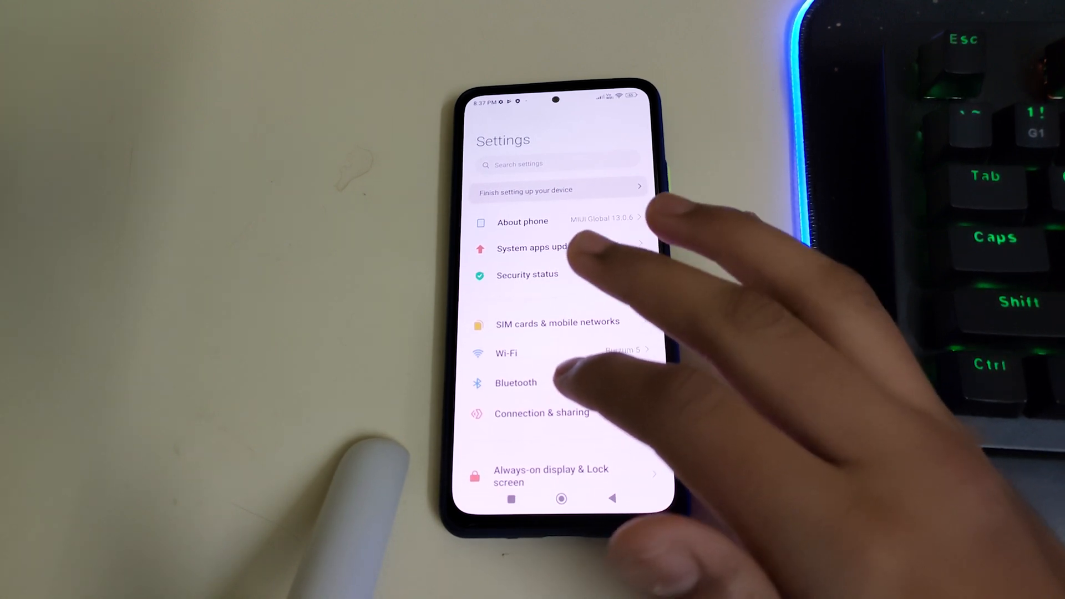
scroll(down, 3)
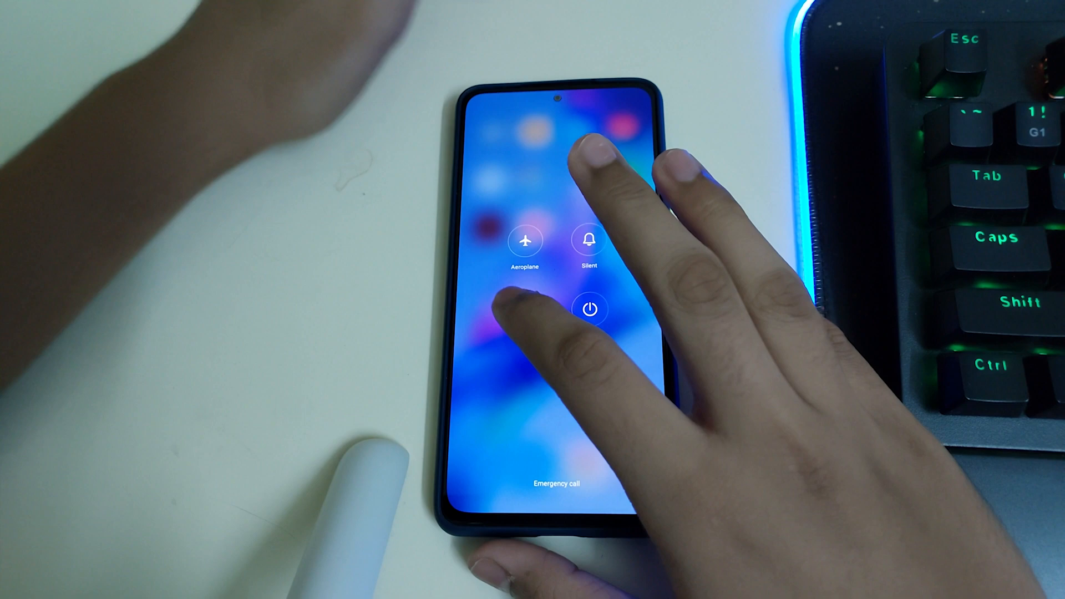
Restart into TWRP recovery and begin choosing a zip from /sdcard to install
click(588, 309)
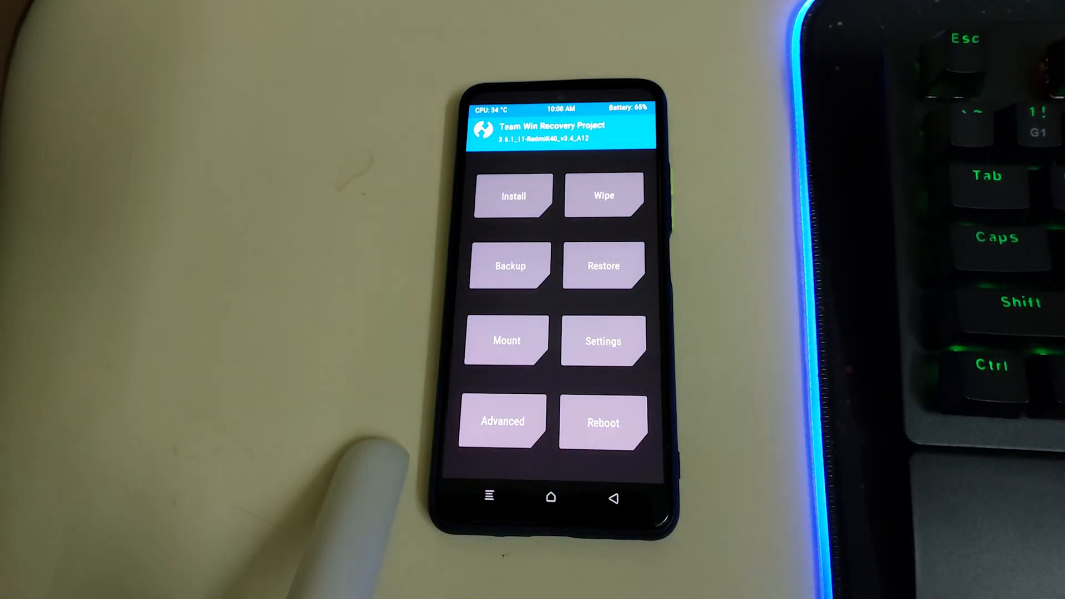
click(603, 196)
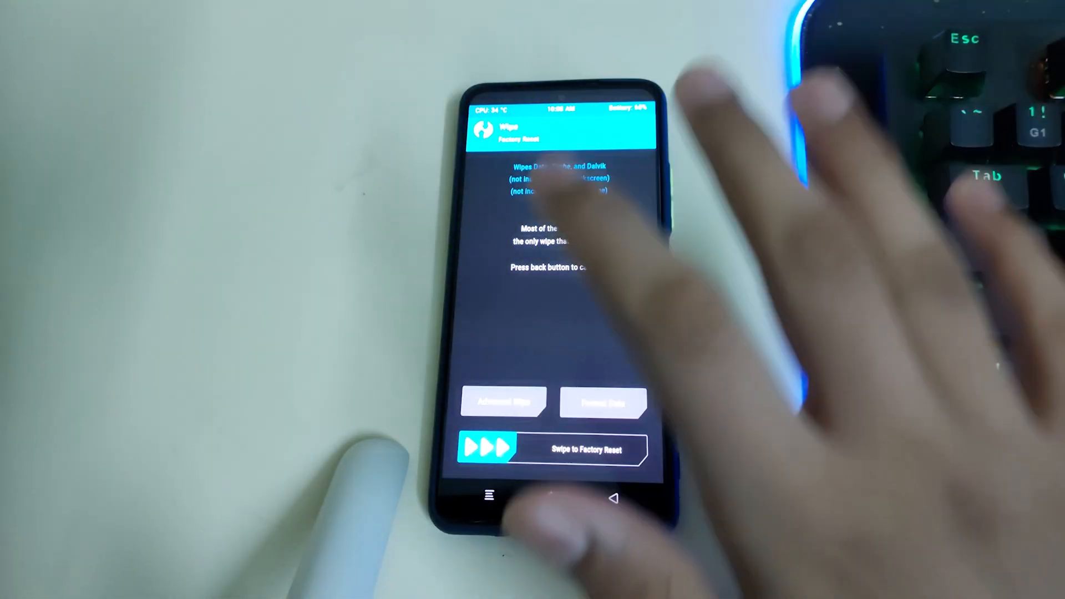
click(502, 402)
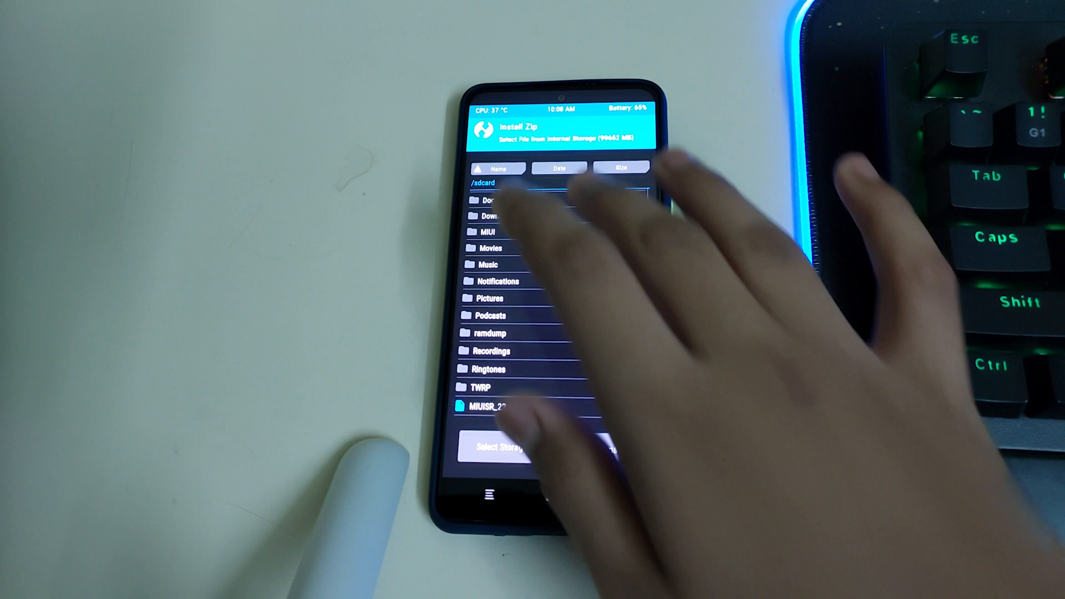
Flash the MIUISR ROM zip from /sdcard and confirm until installation completes successfully
click(480, 386)
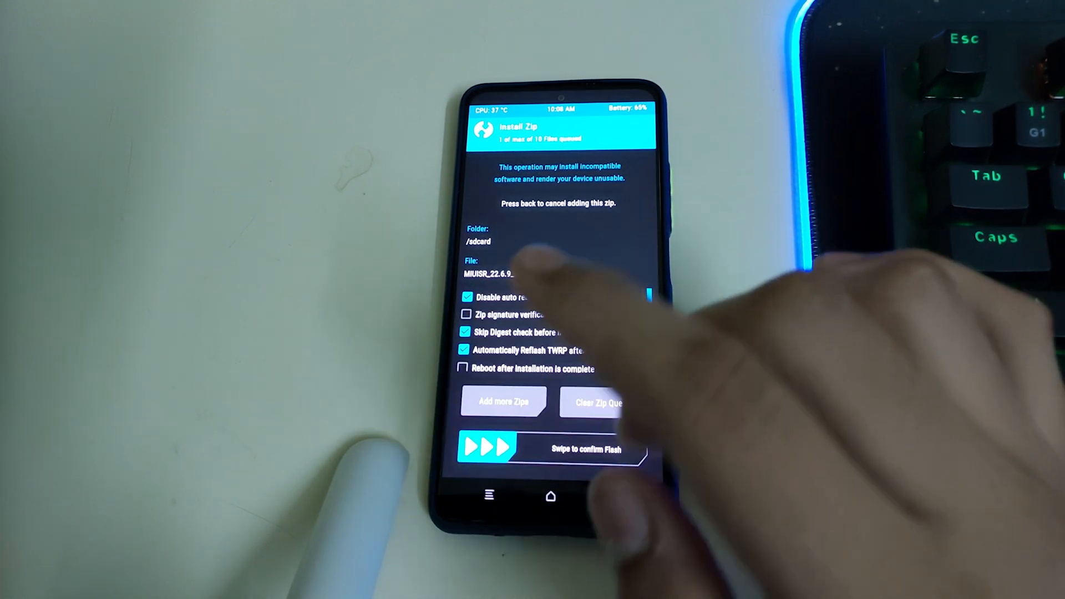
click(466, 349)
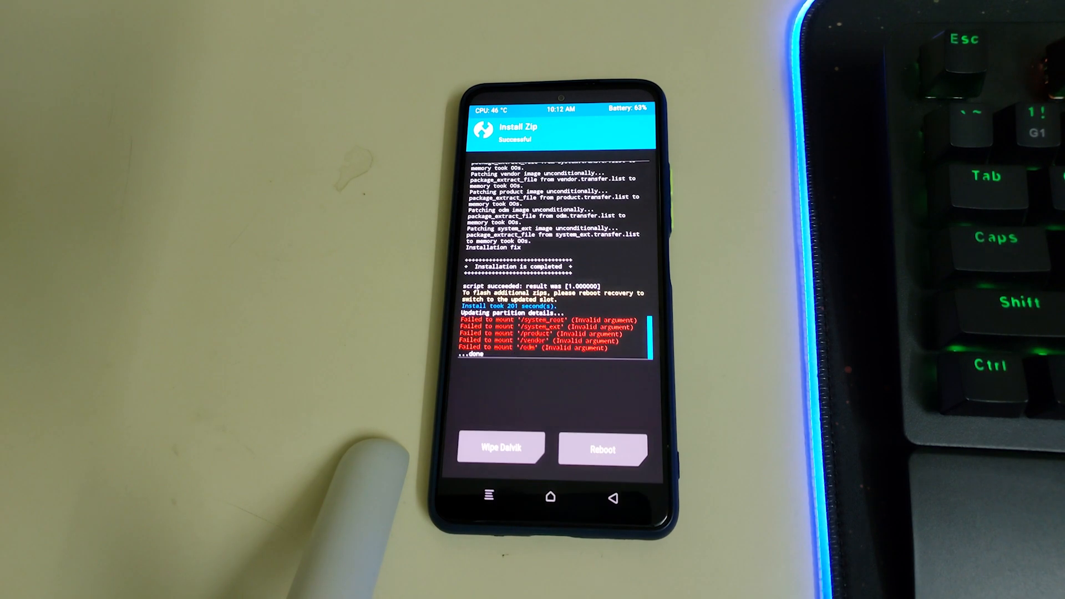
Flash the TWRP 3.6.1 recovery image and return to the main recovery menu
click(604, 450)
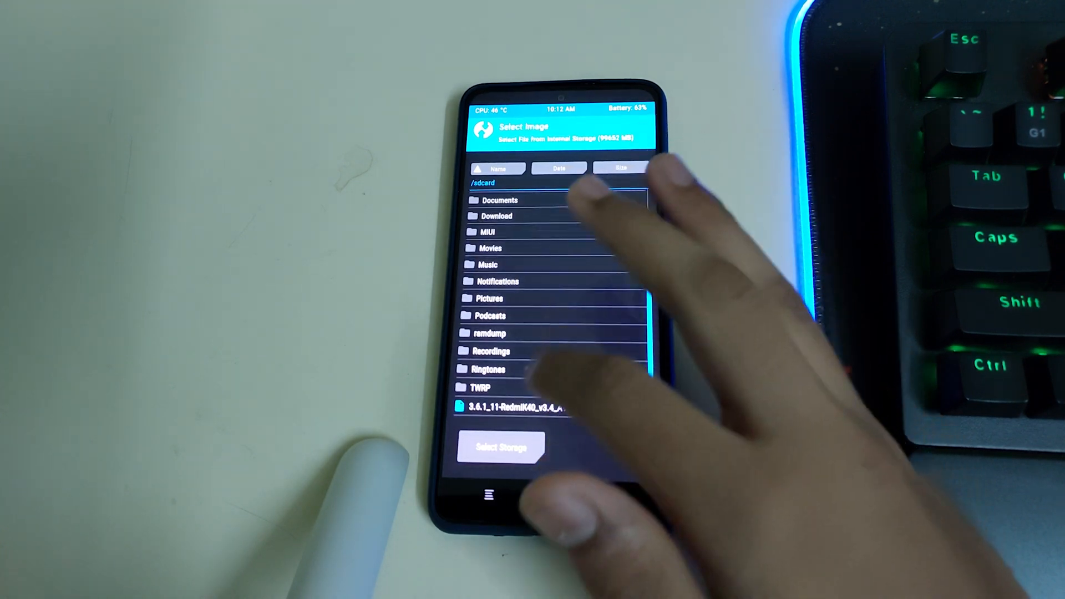
click(516, 413)
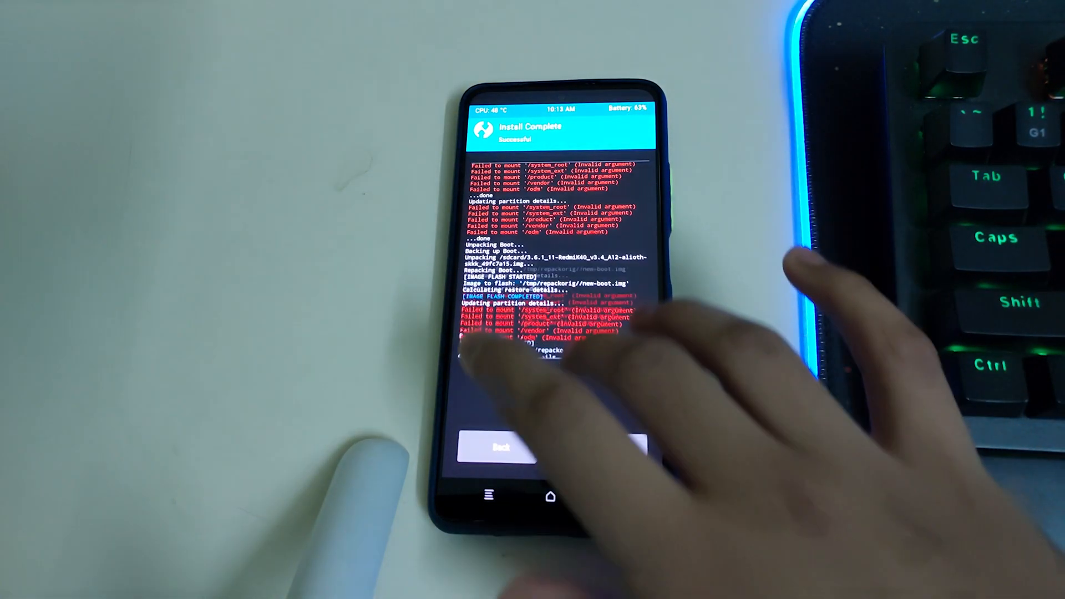
click(499, 448)
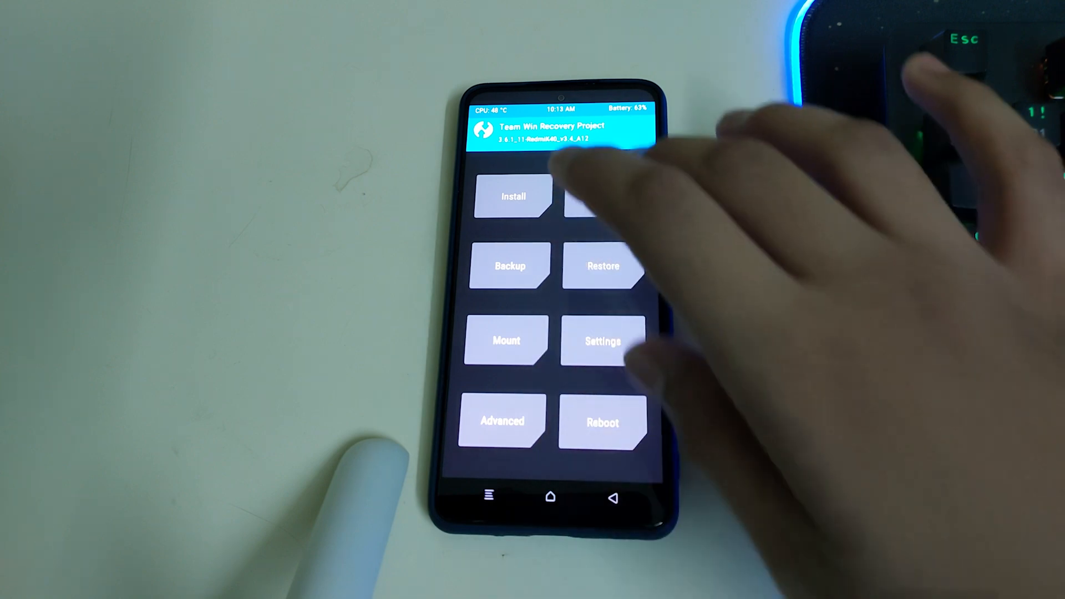
Format the data partition via Wipe, then reboot into the newly installed system
click(601, 422)
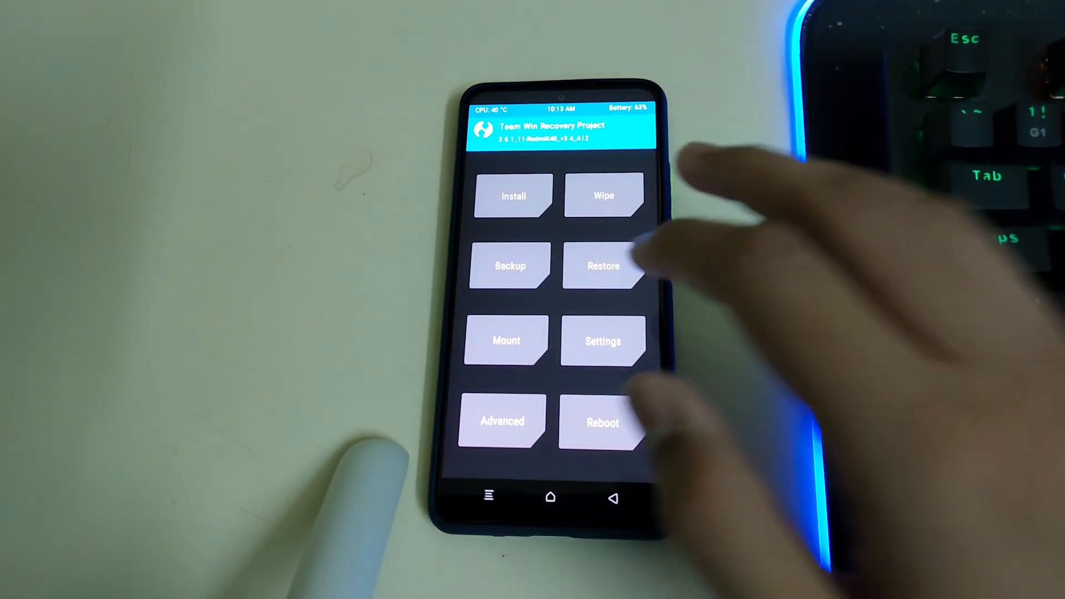
click(603, 196)
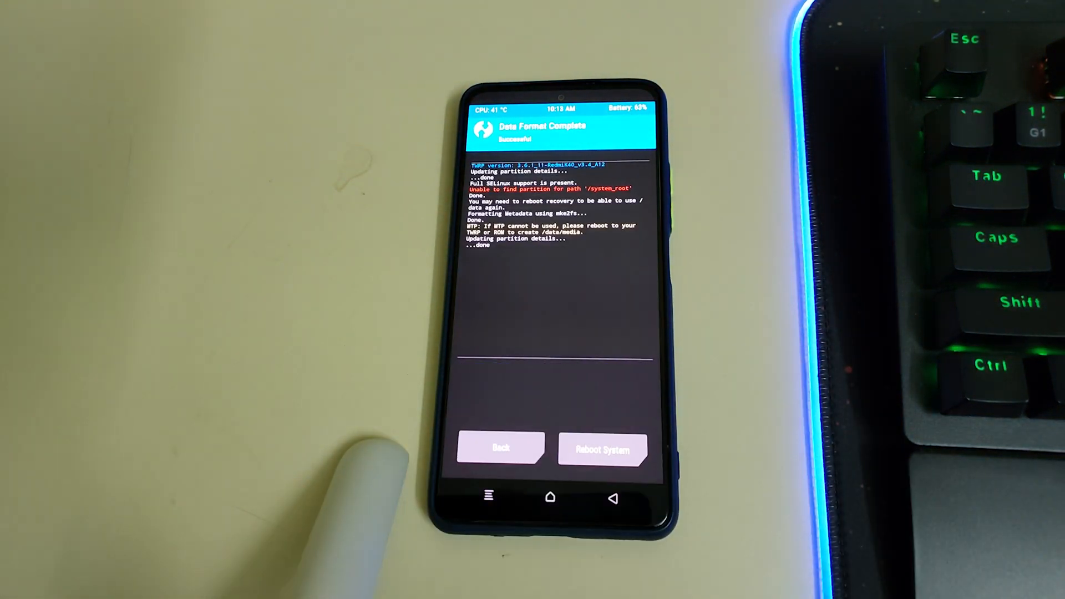
click(602, 449)
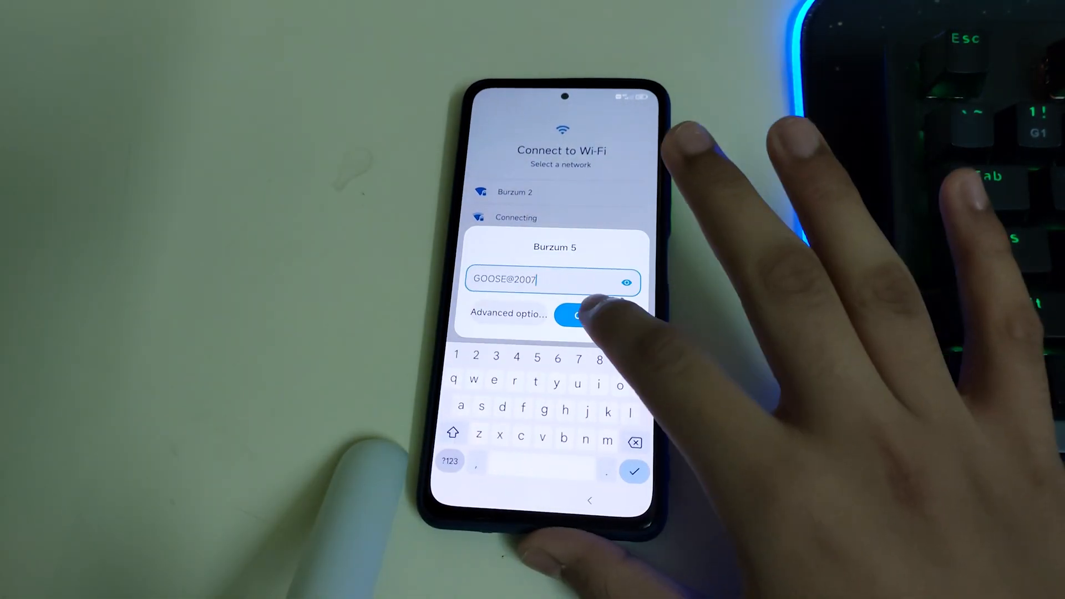
Connect to the Wi-Fi network with the entered password so setup can prepare the phone
click(581, 314)
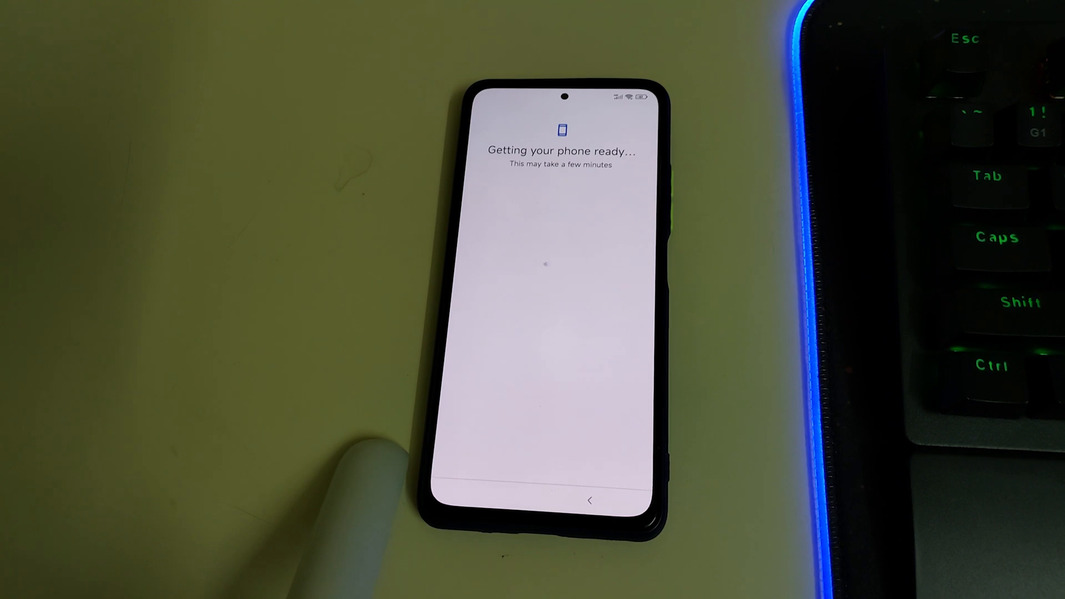